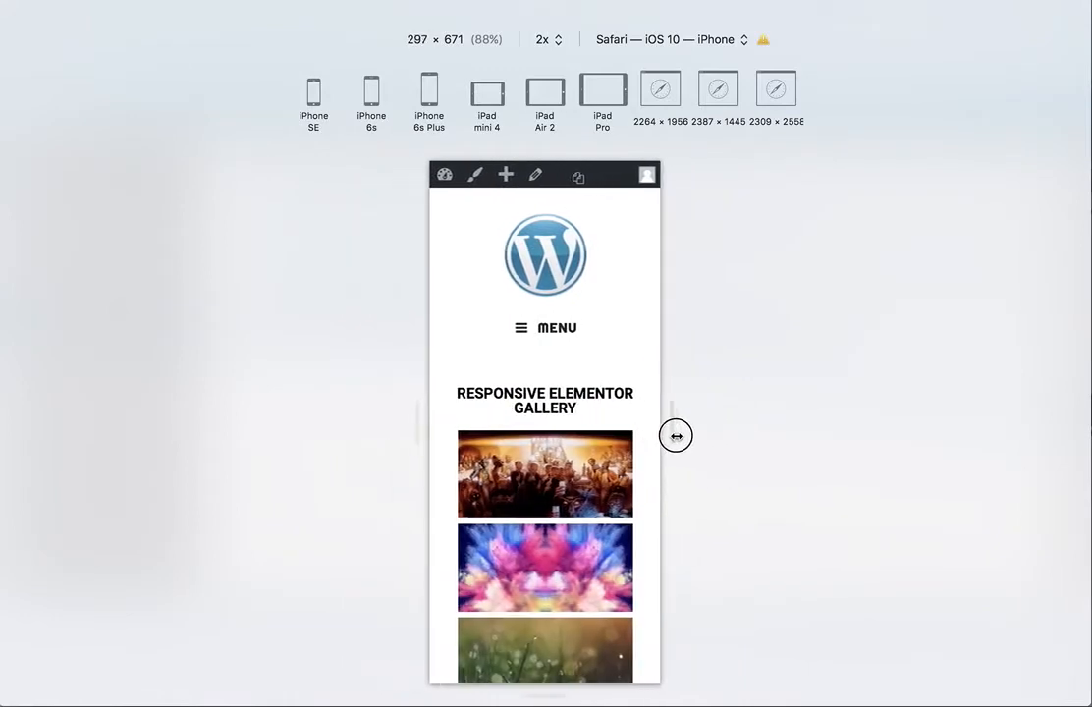
Resize the Safari preview from 320 px to desktop width to check the four left-aligned columns
{"action": "left_click_drag", "start_coordinate": [674, 435], "coordinate": [677, 434]}
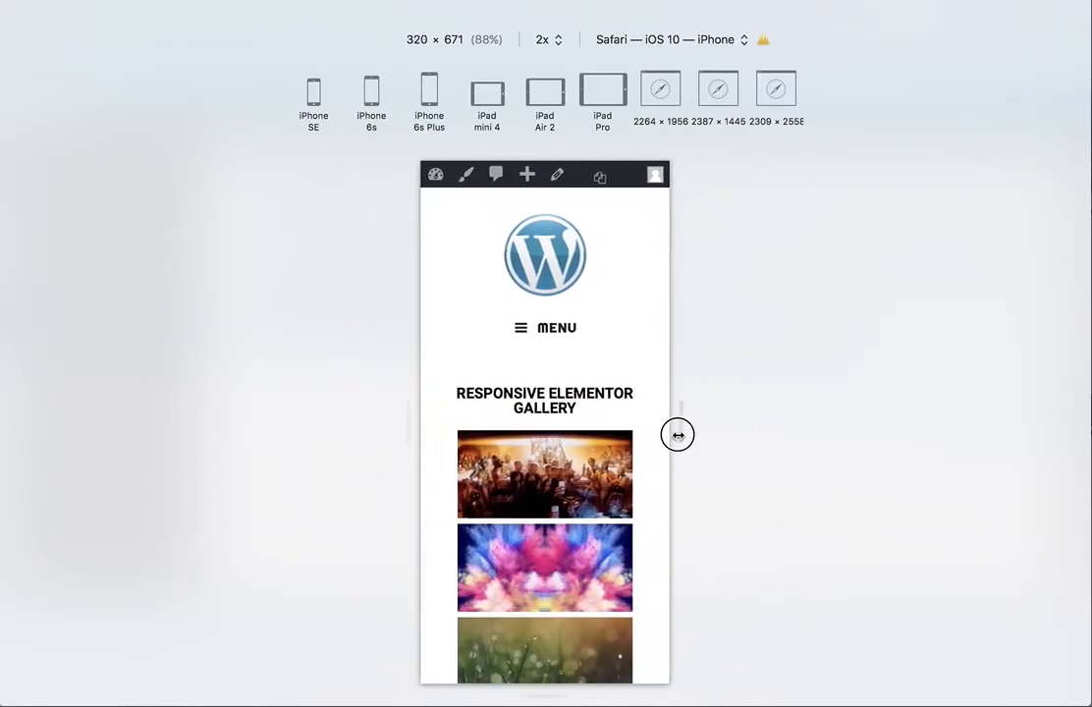
{"action": "left_click_drag", "start_coordinate": [676, 434], "coordinate": [819, 436]}
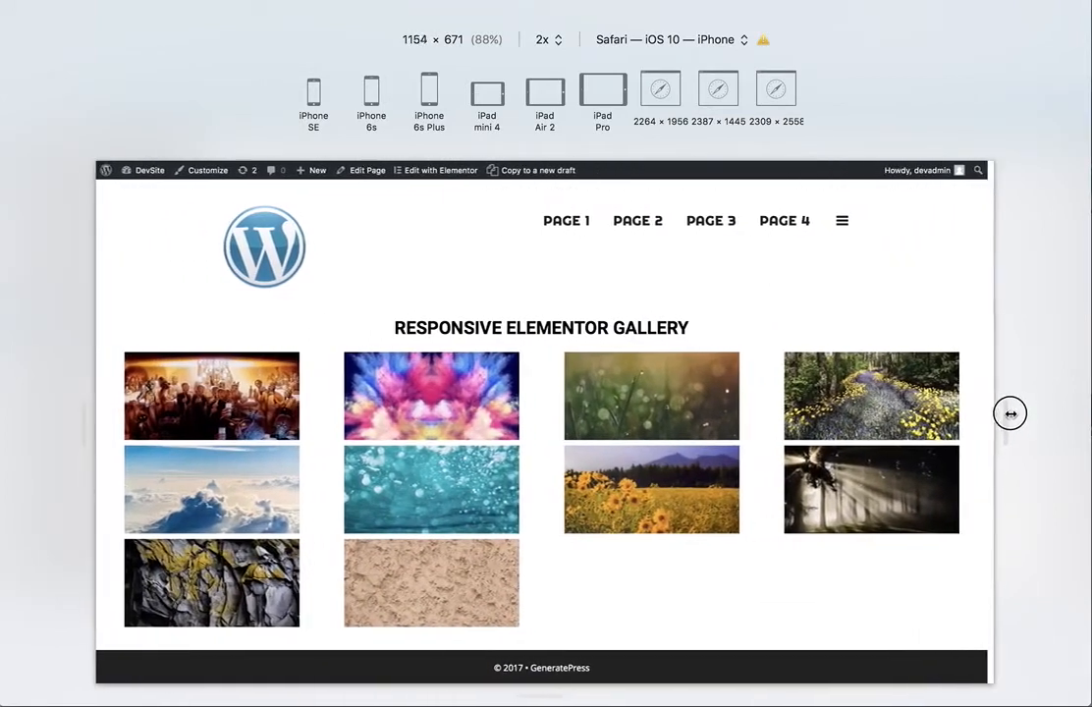
{"action": "left_click_drag", "start_coordinate": [1009, 413], "coordinate": [1080, 413]}
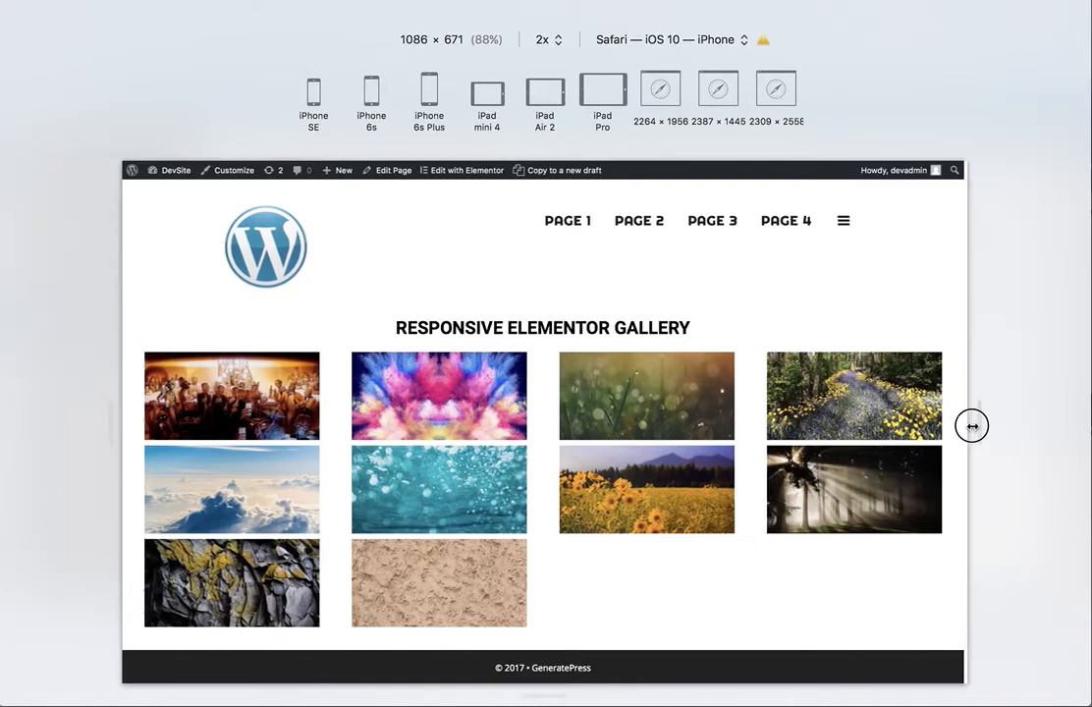
{"action": "left_click_drag", "start_coordinate": [971, 425], "coordinate": [922, 427]}
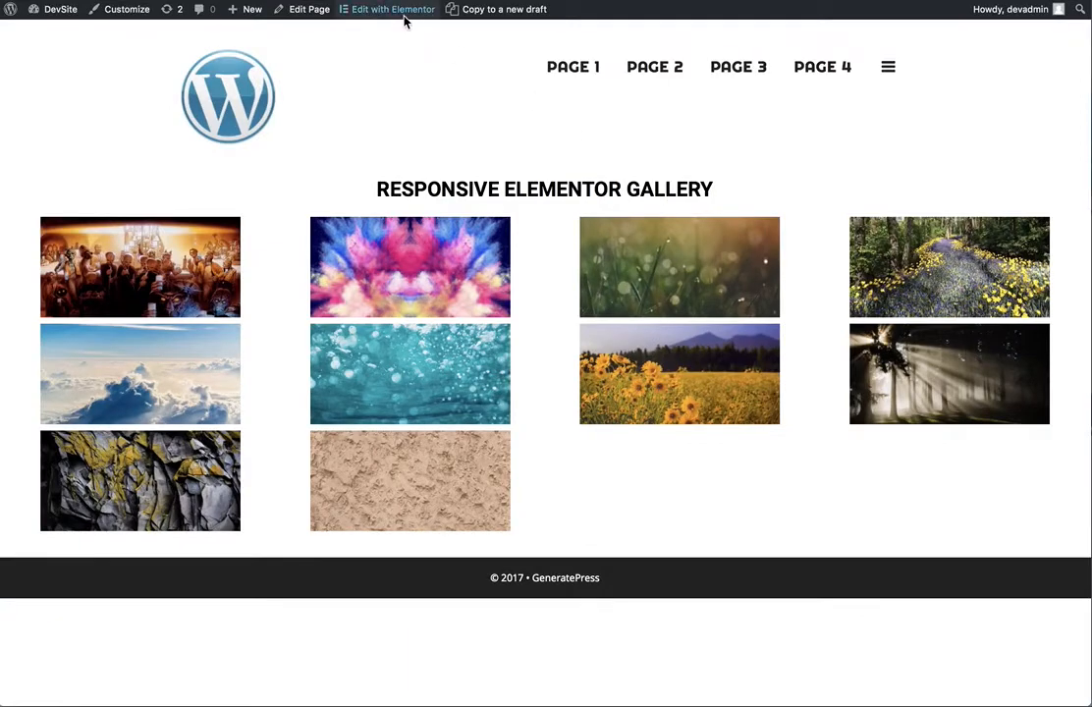
Edit the gallery page with Elementor and show the Image Gallery widget's Advanced settings
{"action": "left_click", "coordinate": [388, 9]}
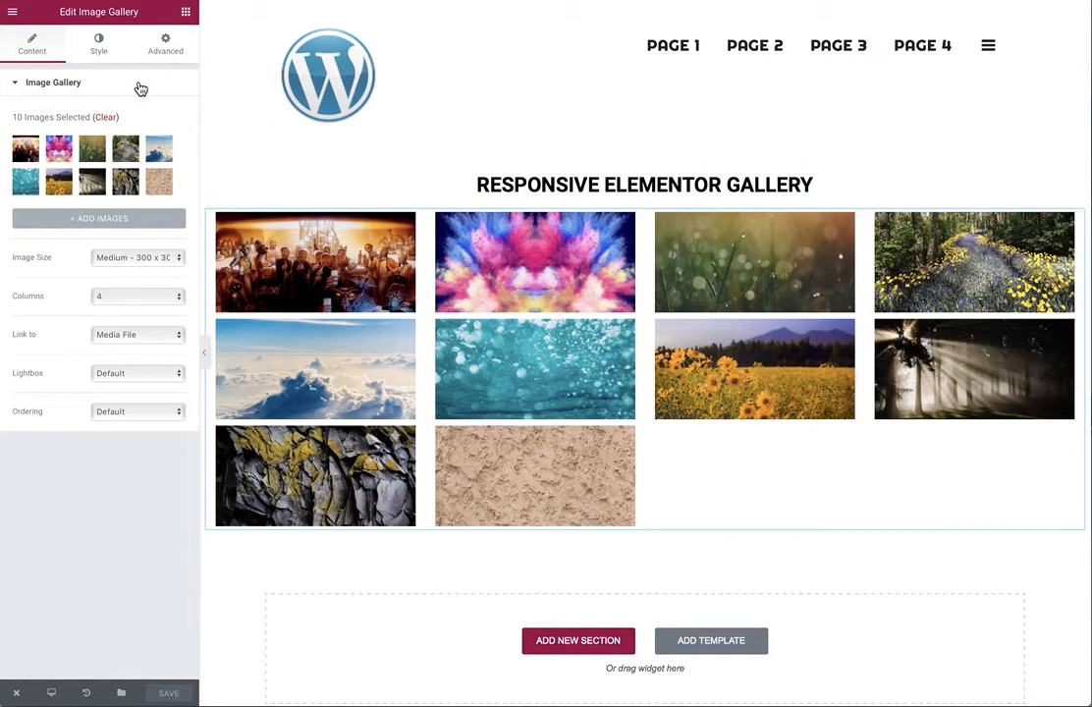
{"action": "left_click", "coordinate": [164, 45]}
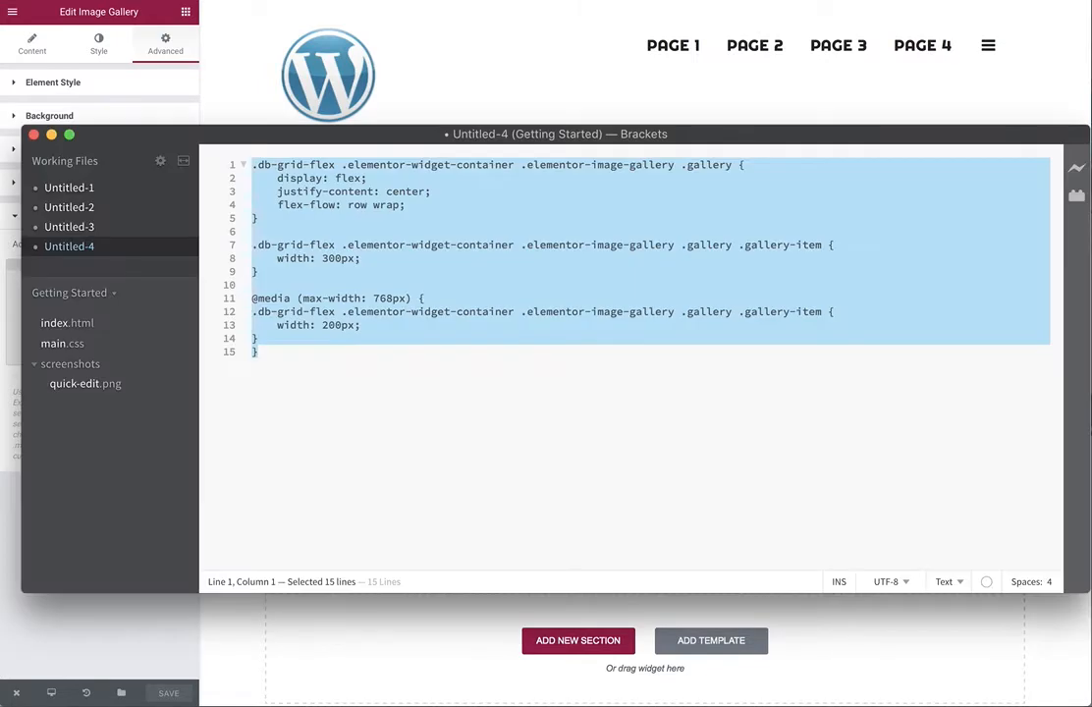
{"action": "left_click", "coordinate": [257, 337]}
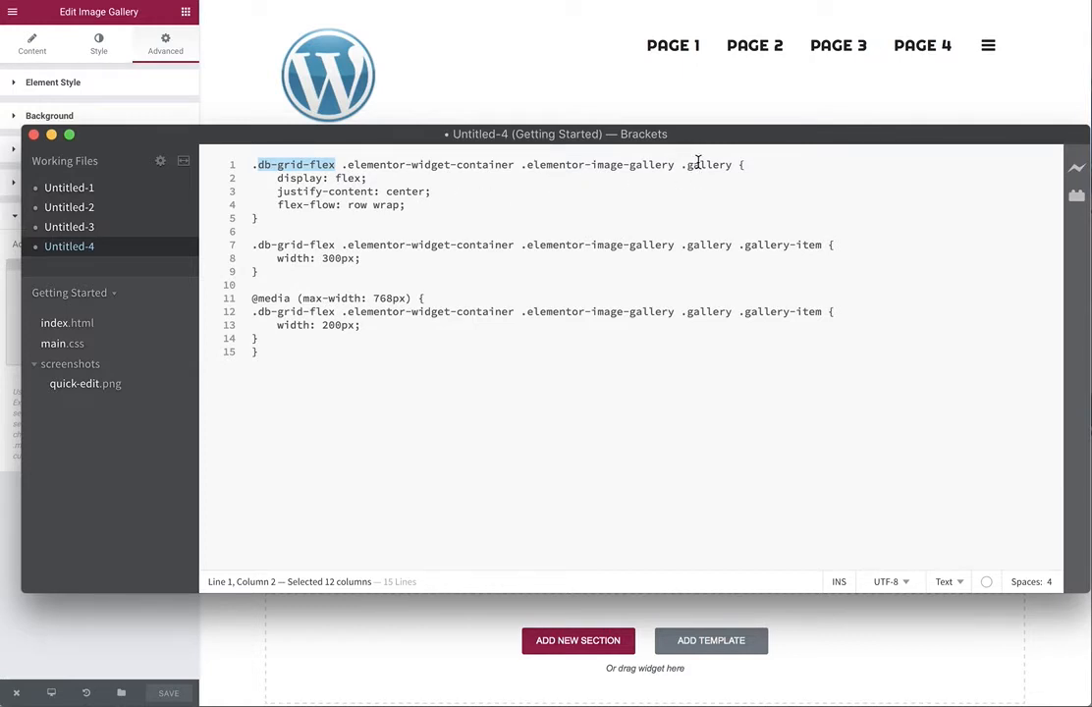
{"action": "mouse_move", "coordinate": [790, 257]}
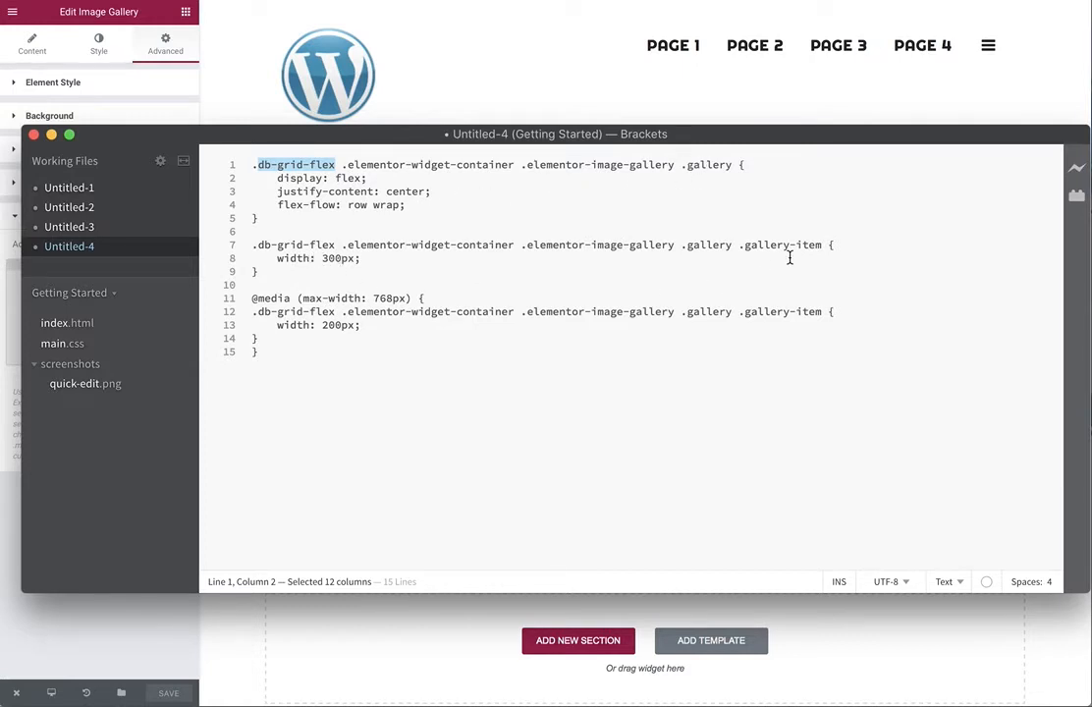
{"action": "left_click", "coordinate": [382, 297]}
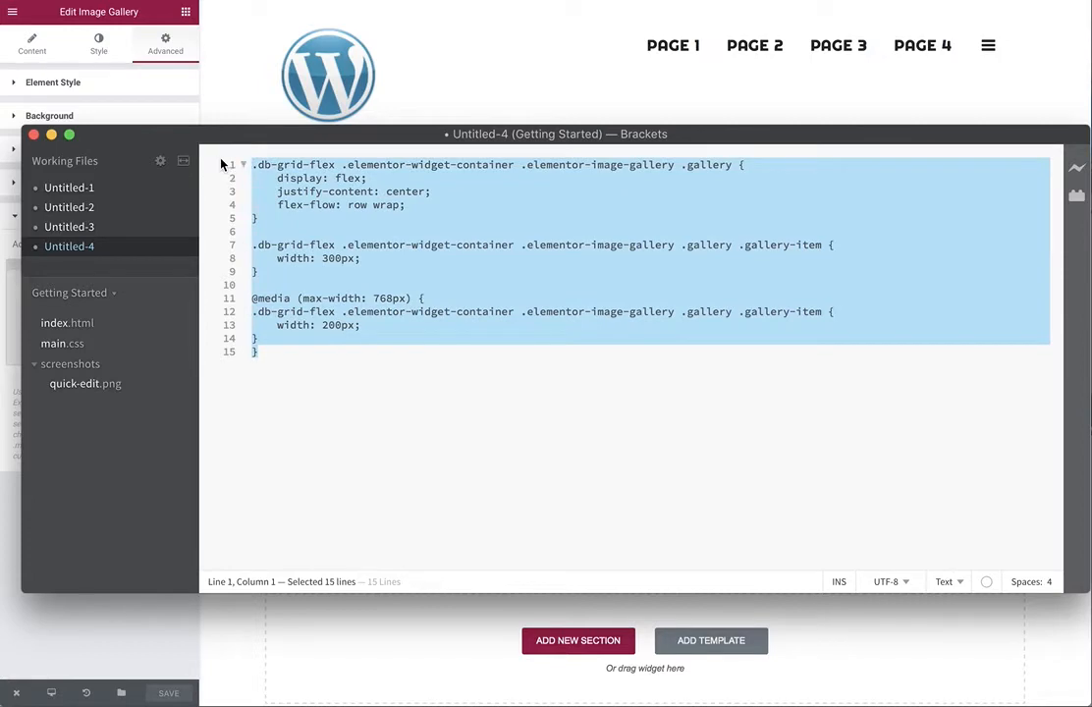
{"action": "mouse_move", "coordinate": [522, 82]}
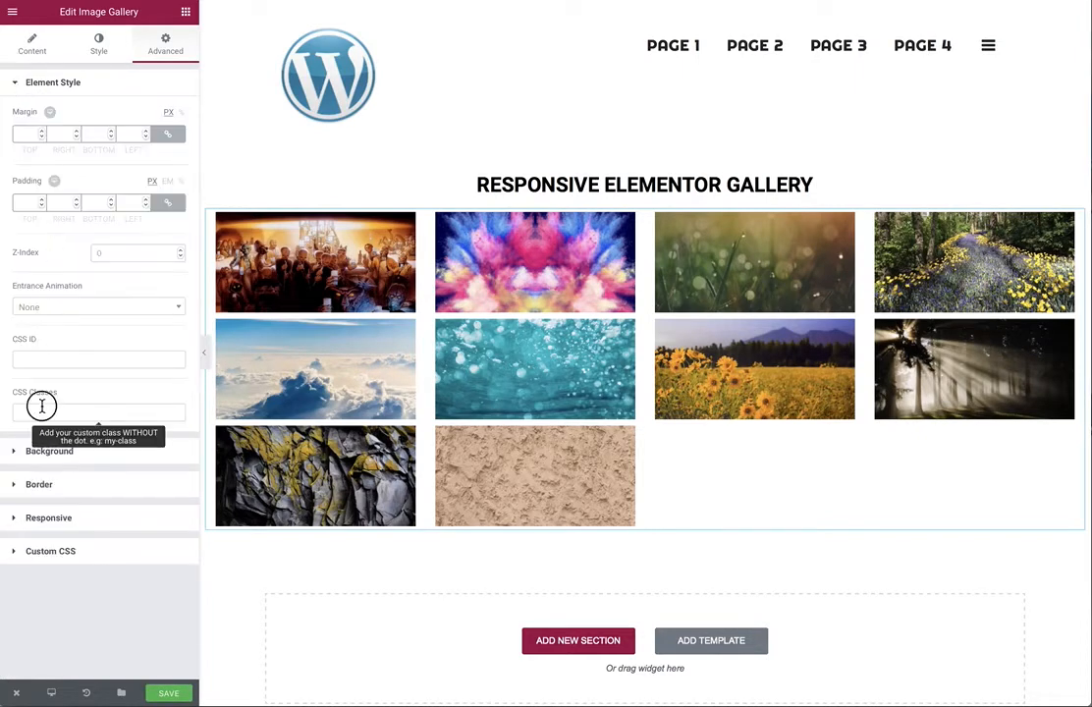
Add the CSS class 'db-grid-flex' to the gallery and save the page
{"action": "type", "text": "db-gri"}
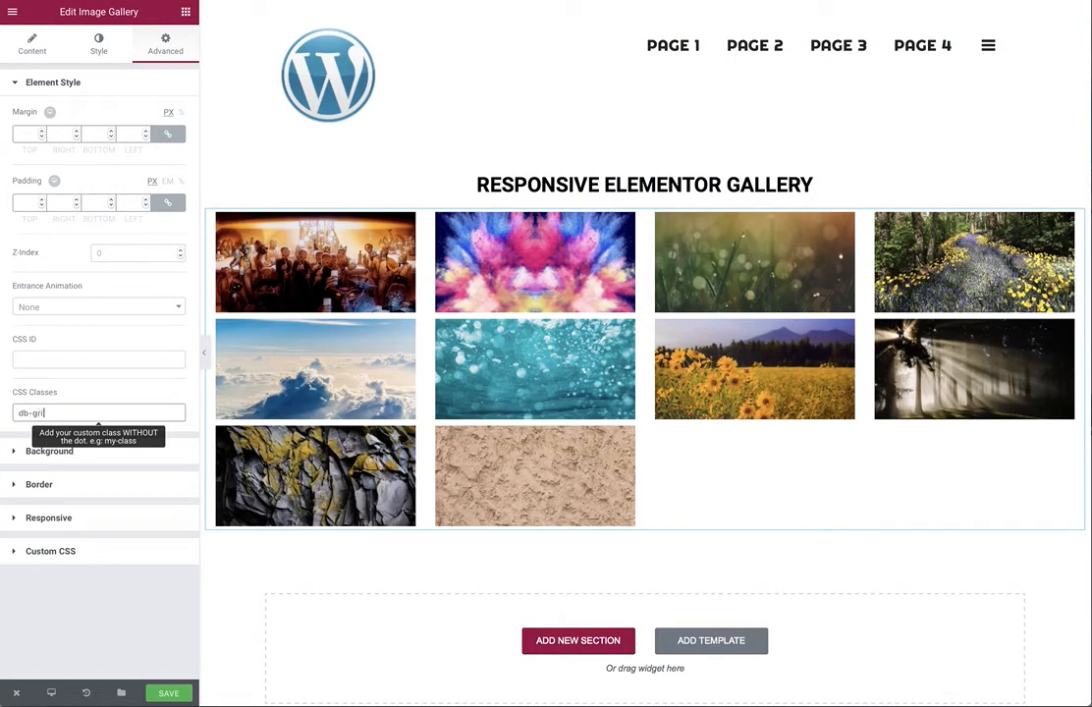
{"action": "type", "text": "-flex"}
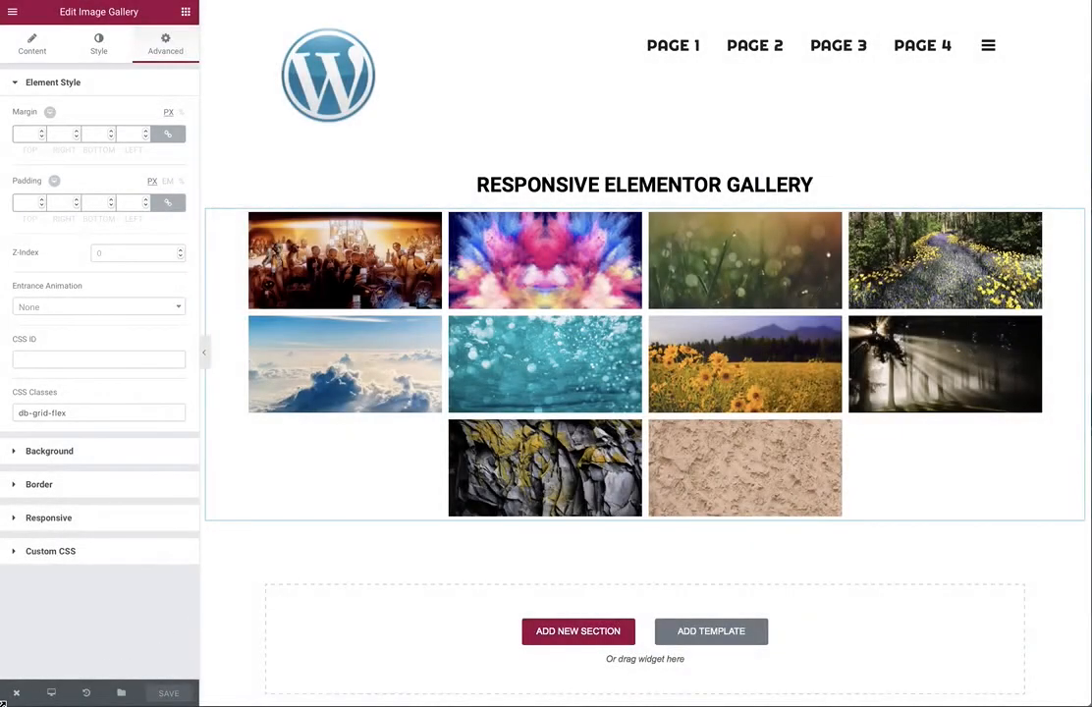
{"action": "left_click", "coordinate": [16, 693]}
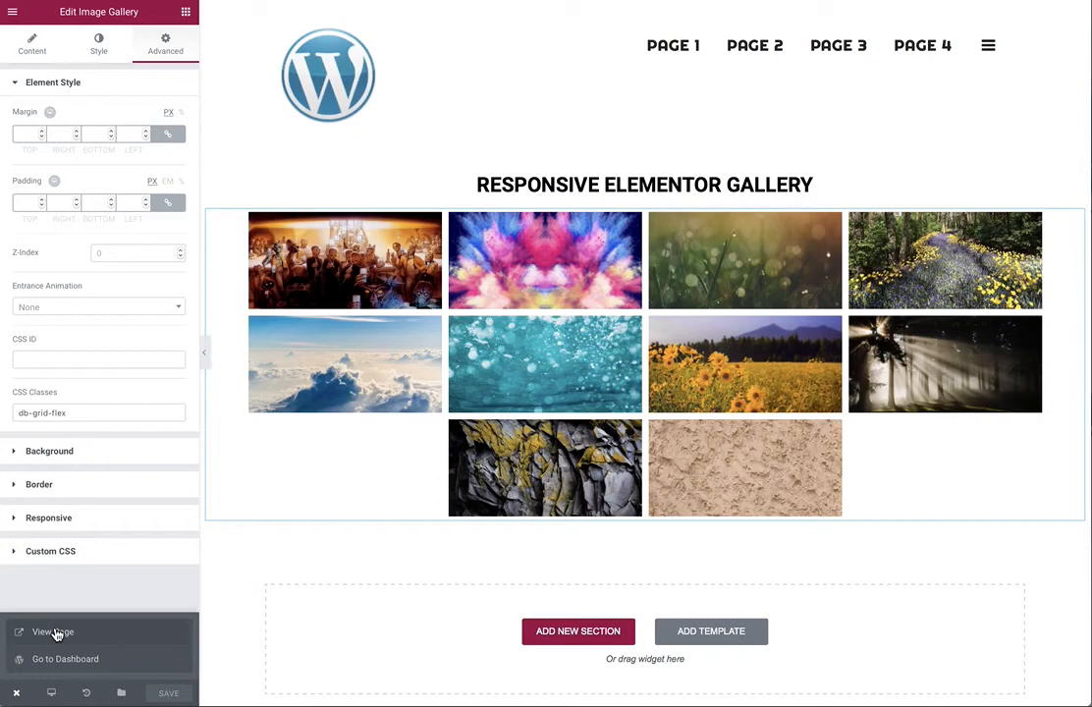
View the live page and resize the preview from two columns to five centred columns
{"action": "left_click", "coordinate": [52, 631]}
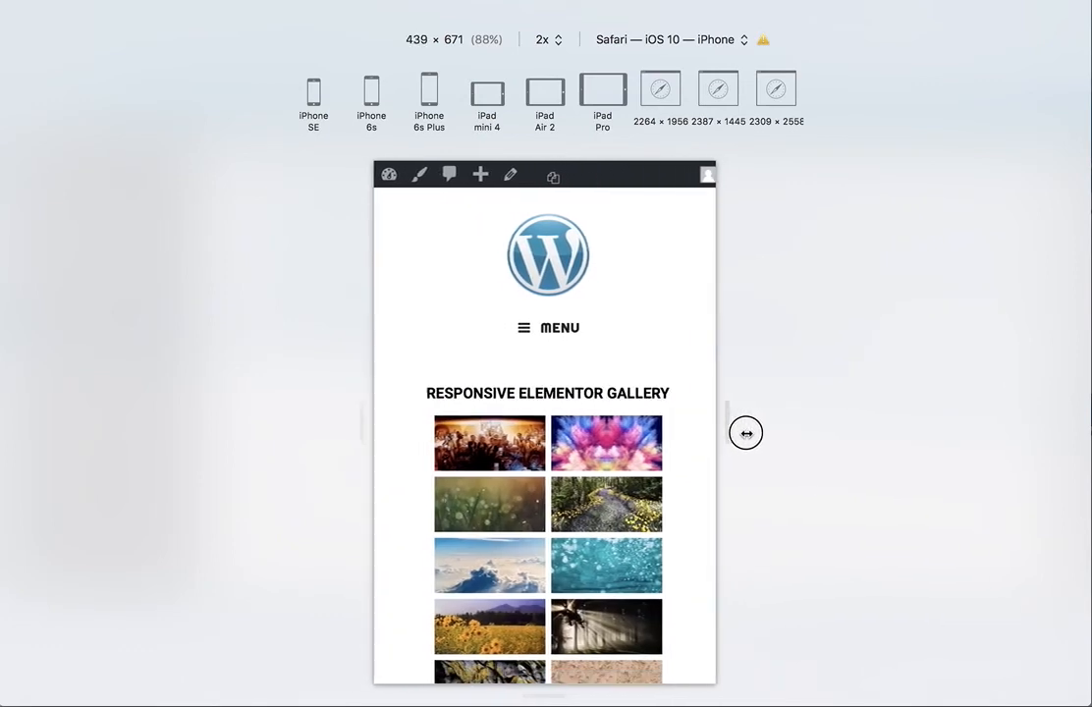
{"action": "left_click_drag", "start_coordinate": [745, 433], "coordinate": [1021, 415]}
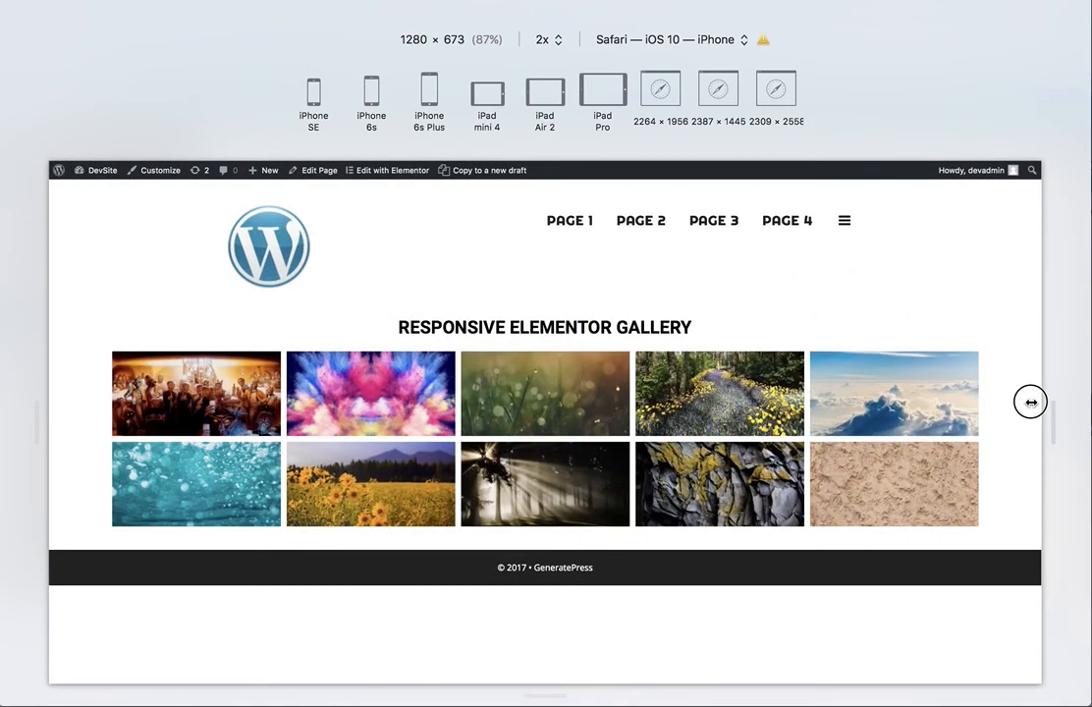
{"action": "left_click_drag", "start_coordinate": [1030, 401], "coordinate": [1007, 402]}
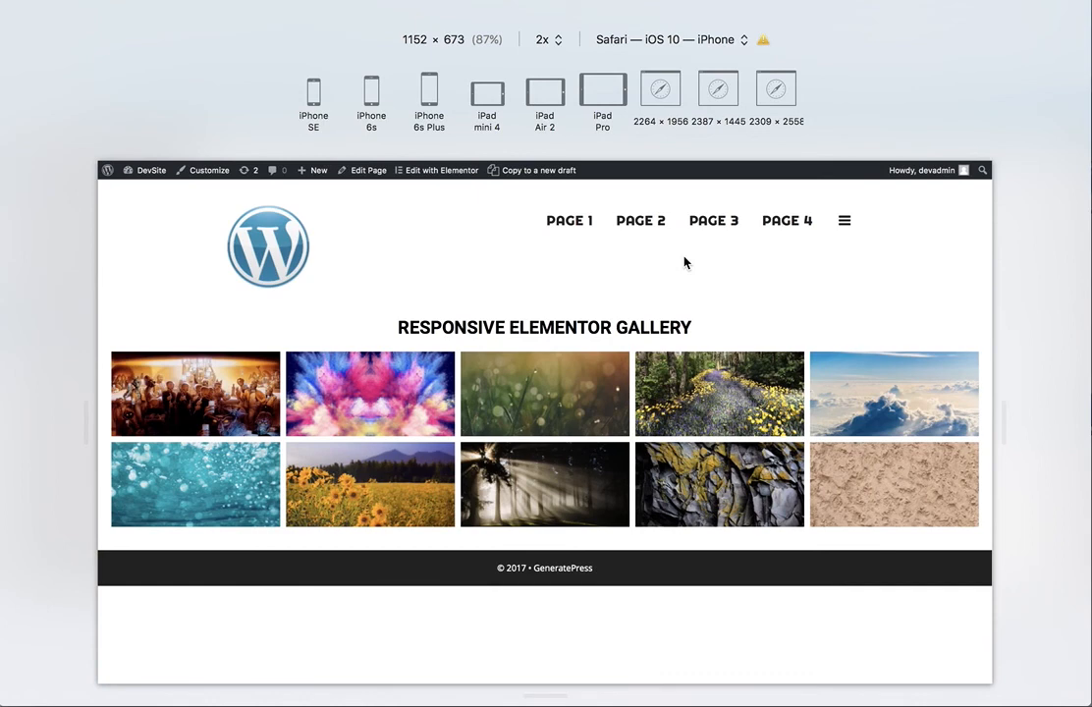